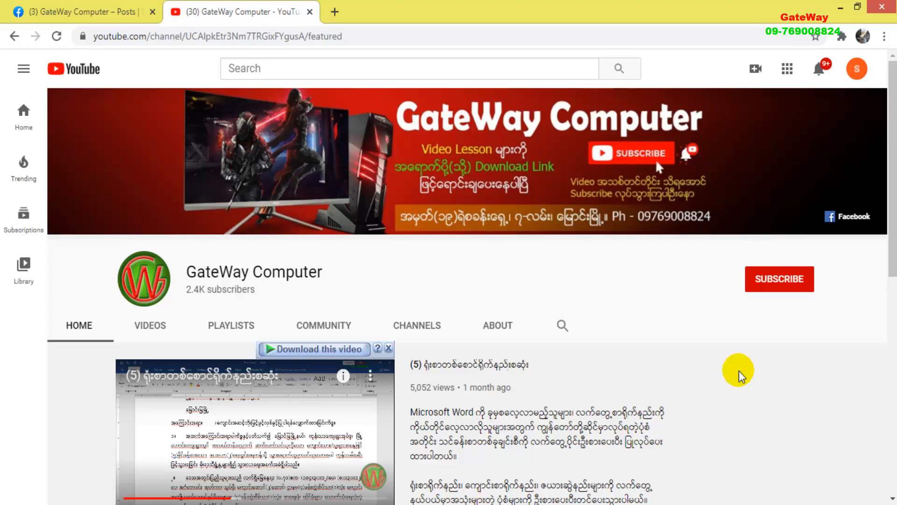
{"action": "mouse_move", "coordinate": [744, 375]}
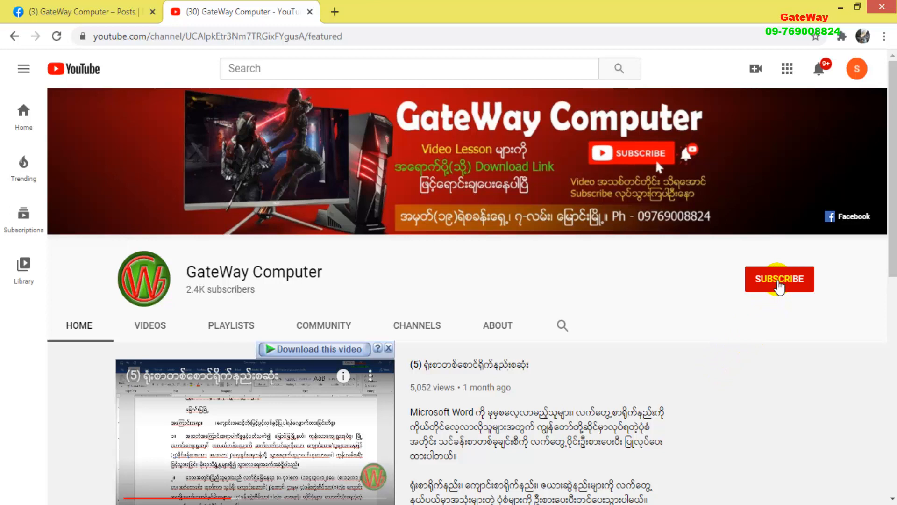
- Subscribe to GateWay Computer and set channel notifications to All
{"action": "left_click", "coordinate": [779, 279]}
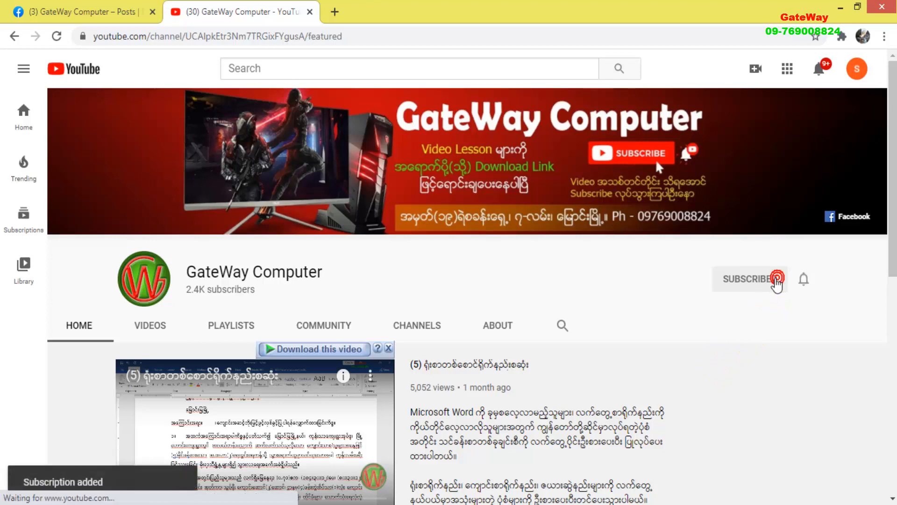
{"action": "left_click", "coordinate": [749, 280]}
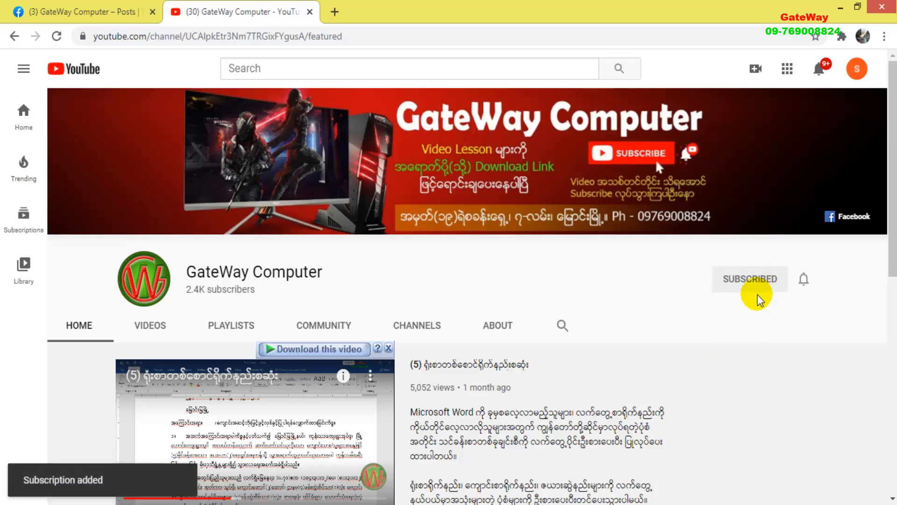
{"action": "left_click", "coordinate": [804, 279]}
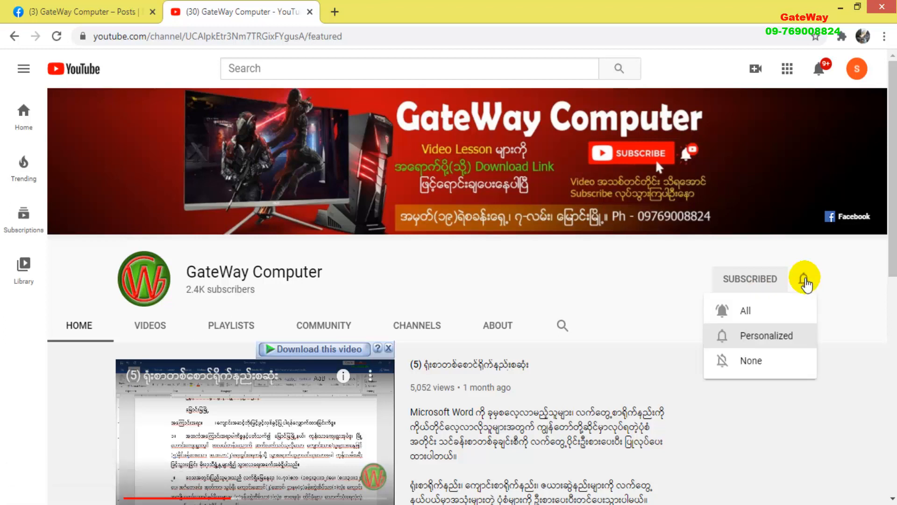
{"action": "left_click", "coordinate": [745, 310]}
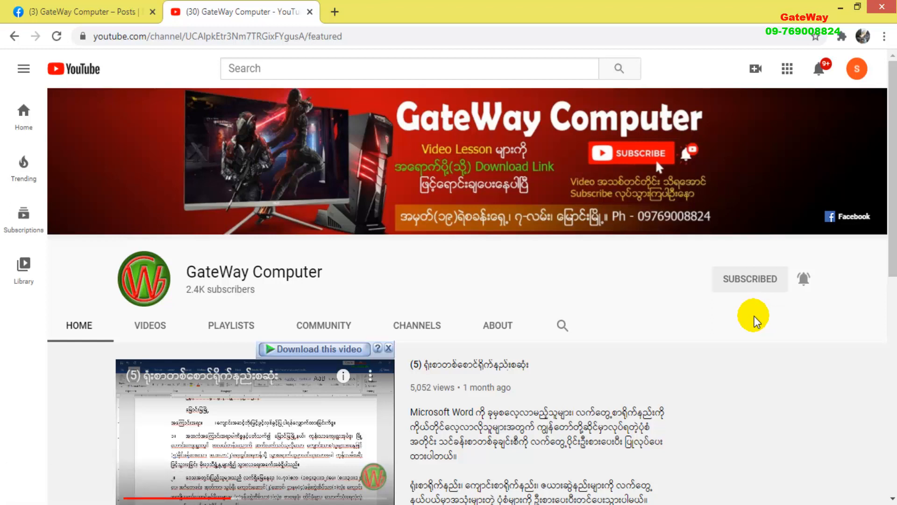
{"action": "mouse_move", "coordinate": [819, 68]}
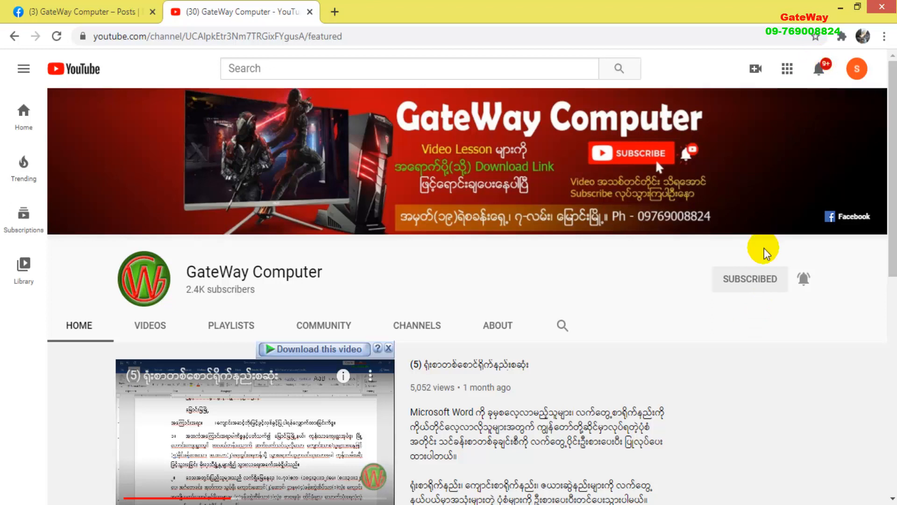
{"action": "mouse_move", "coordinate": [744, 356]}
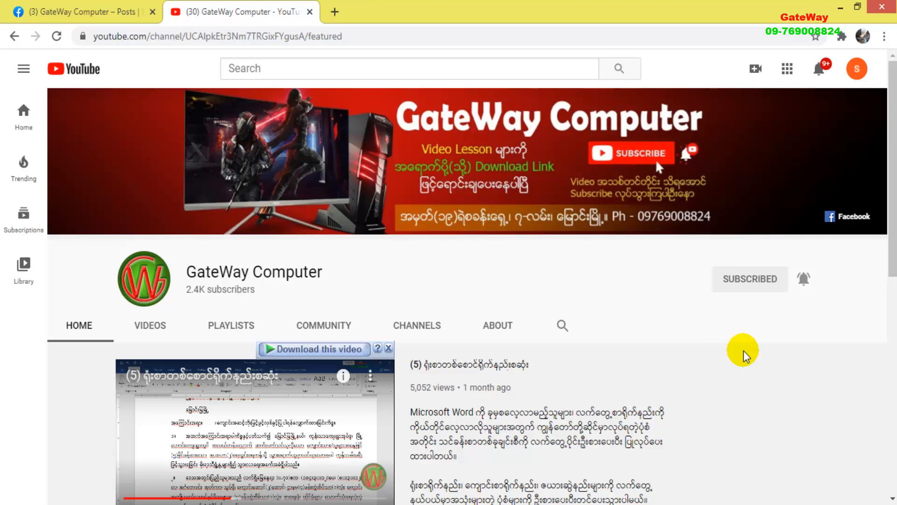
{"action": "mouse_move", "coordinate": [803, 279]}
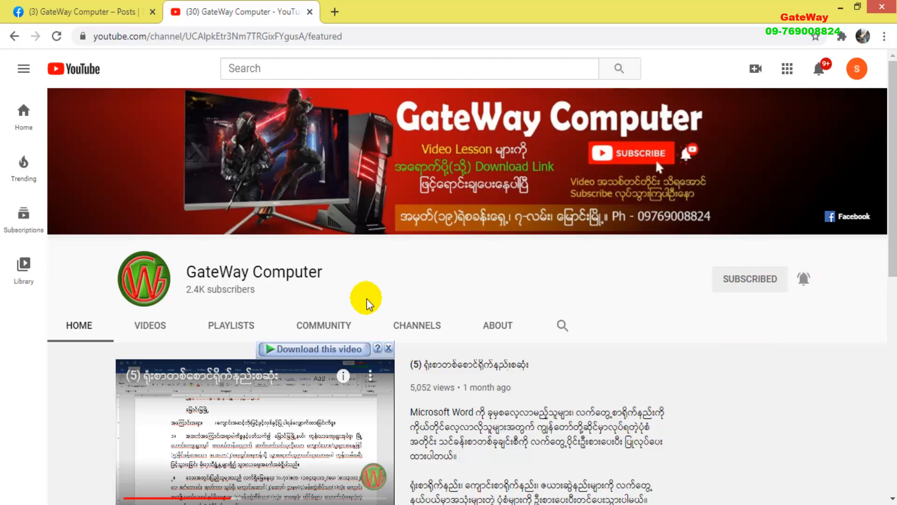
{"action": "scroll", "scroll_direction": "down", "scroll_amount": 3}
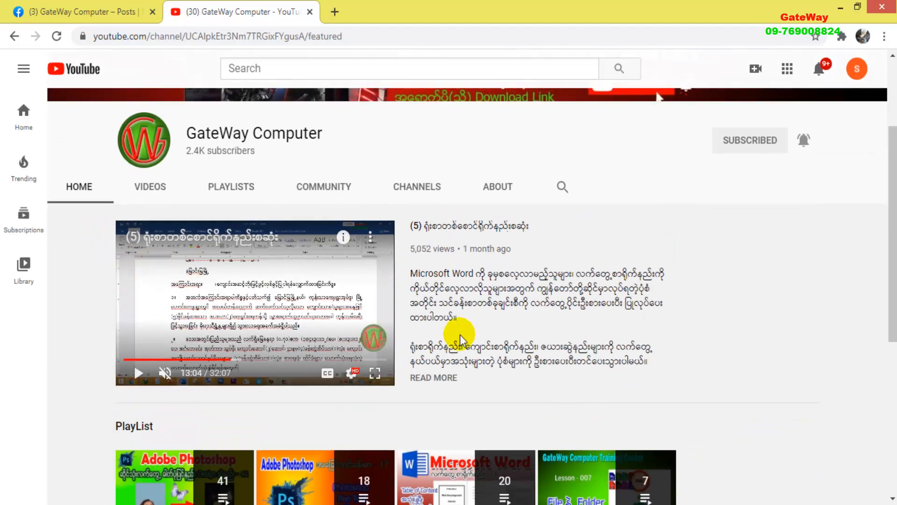
{"action": "scroll", "scroll_direction": "down", "scroll_amount": 3}
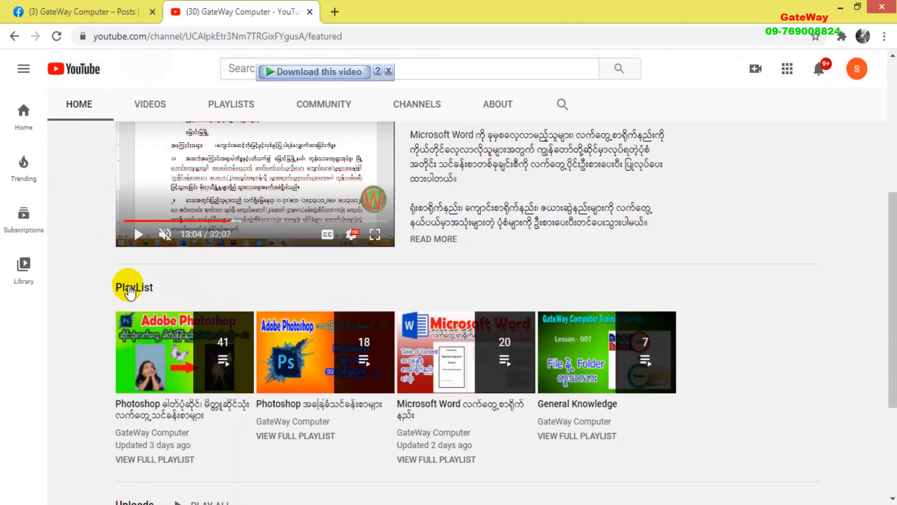
{"action": "mouse_move", "coordinate": [692, 344]}
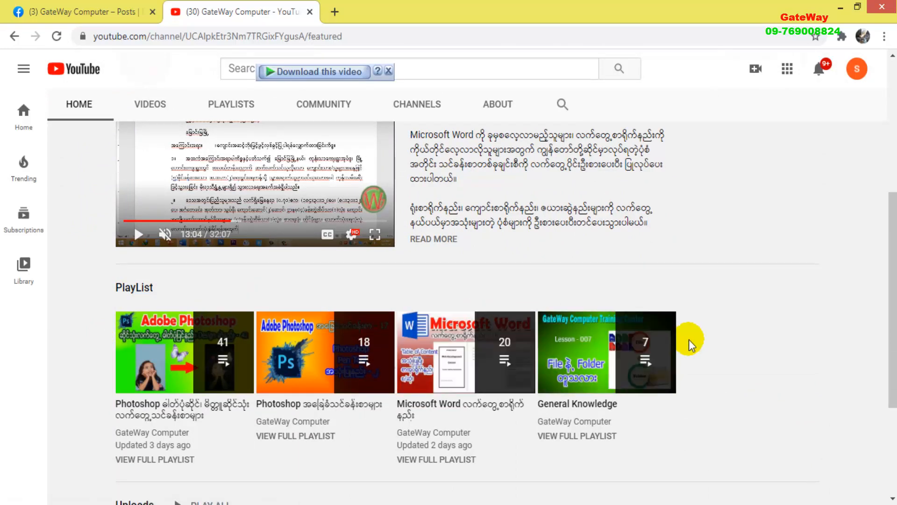
{"action": "scroll", "scroll_direction": "down", "scroll_amount": 3}
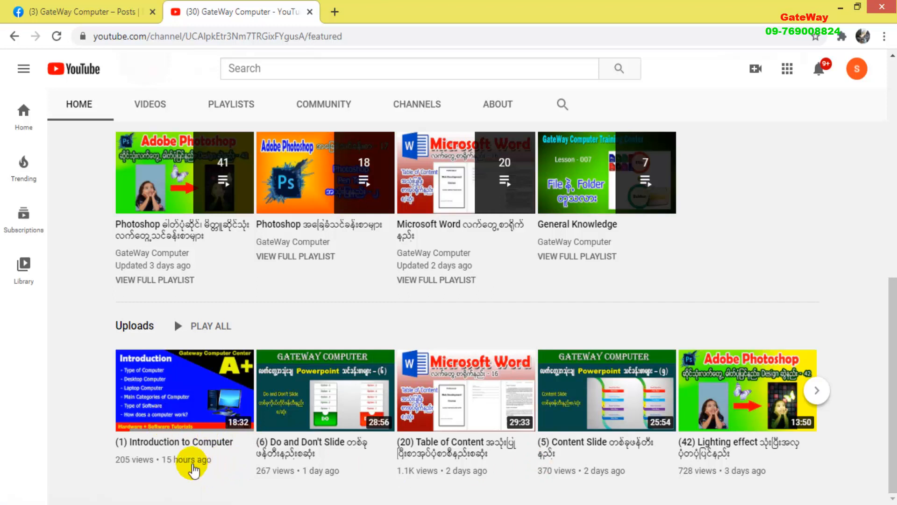
{"action": "mouse_move", "coordinate": [166, 446]}
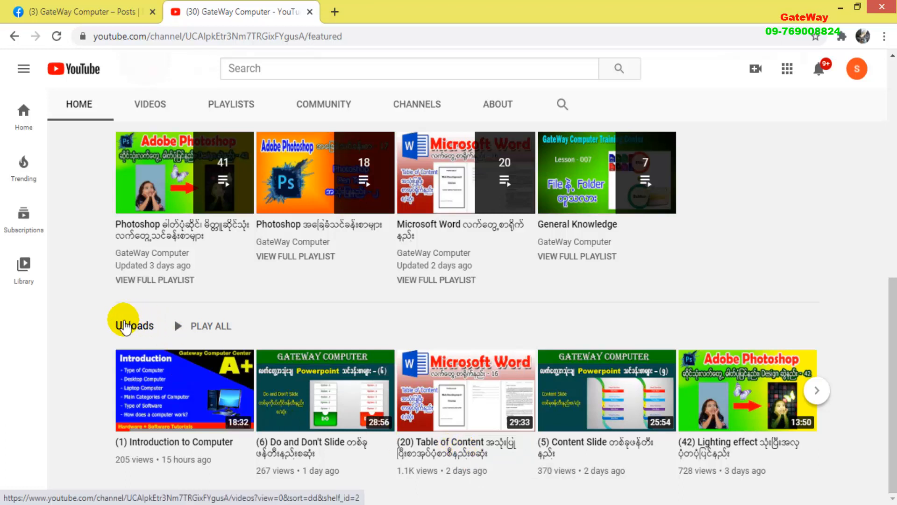
{"action": "mouse_move", "coordinate": [157, 364]}
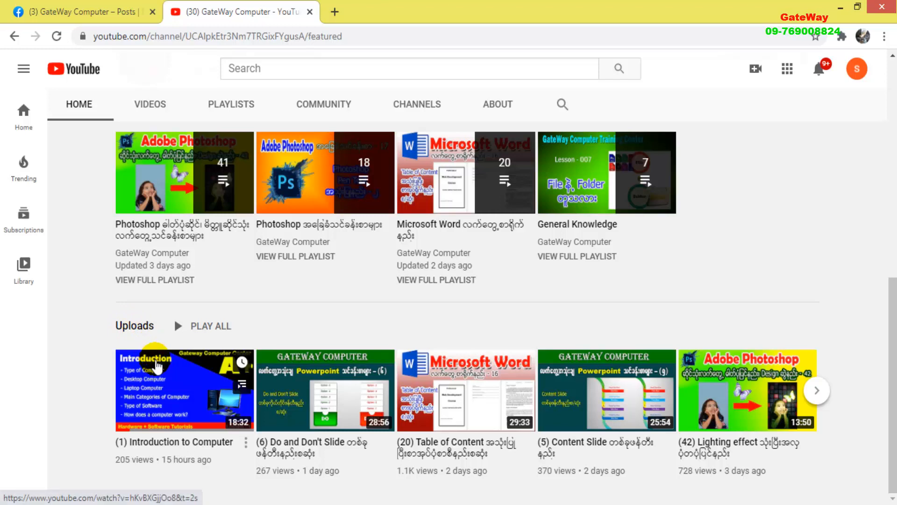
{"action": "mouse_move", "coordinate": [161, 410]}
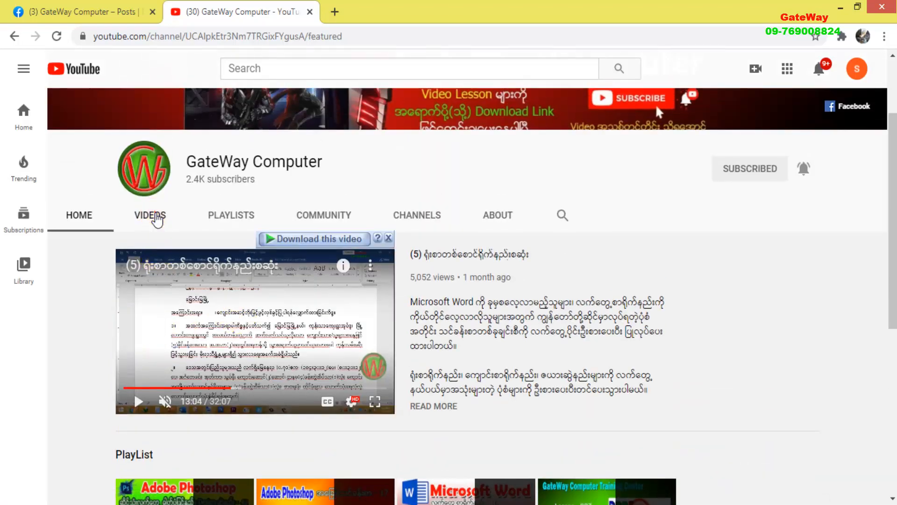
- Browse the channel's Videos tab down to the oldest Photoshop install lesson
{"action": "left_click", "coordinate": [150, 215]}
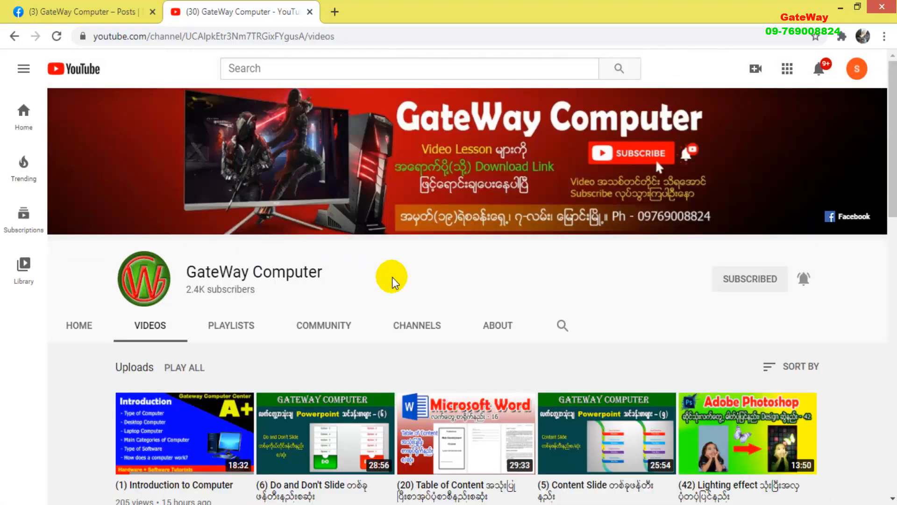
{"action": "scroll", "scroll_direction": "down", "scroll_amount": 3}
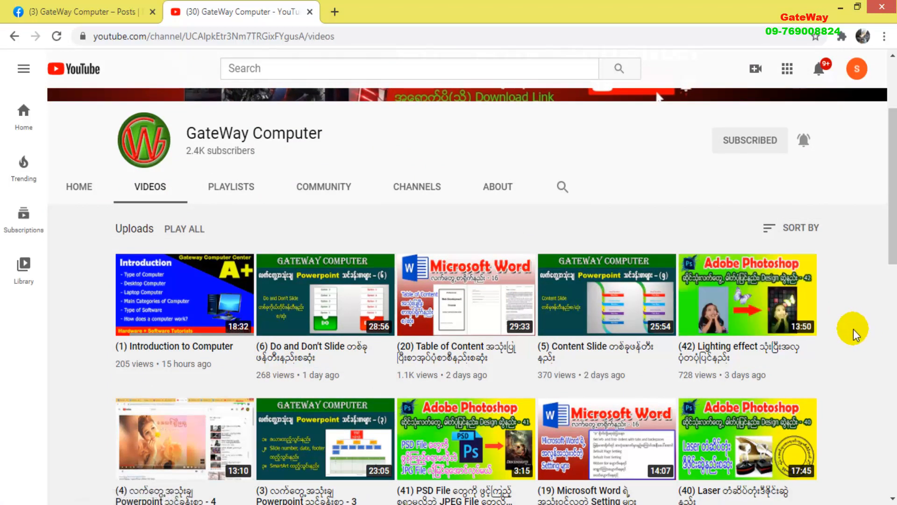
{"action": "mouse_move", "coordinate": [230, 211]}
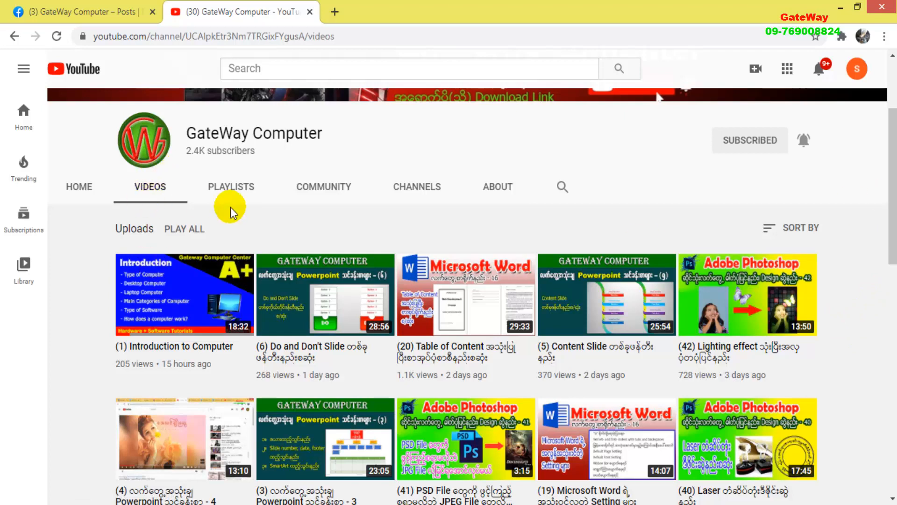
{"action": "mouse_move", "coordinate": [755, 272]}
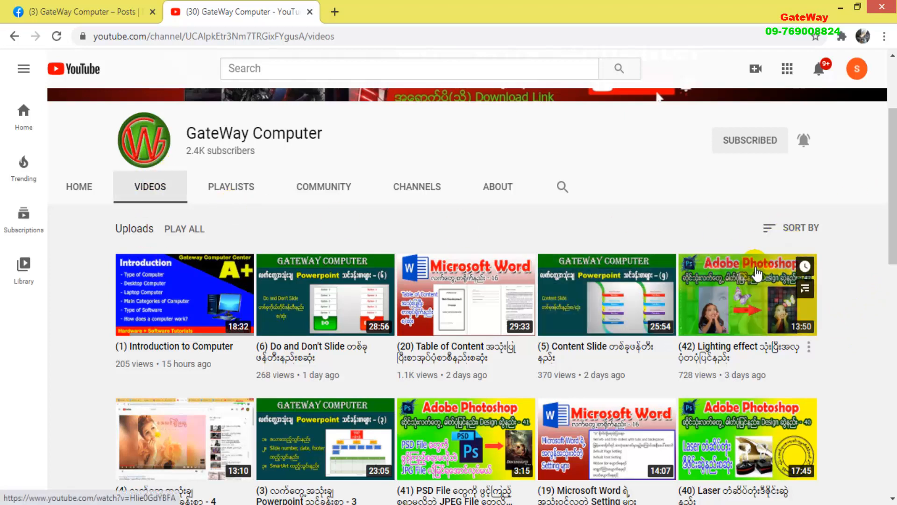
{"action": "scroll", "scroll_direction": "down", "scroll_amount": 3}
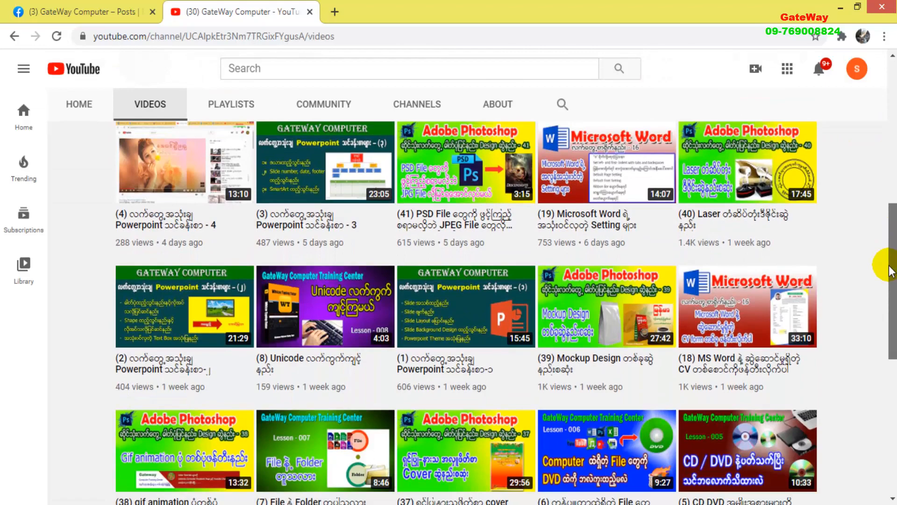
{"action": "scroll", "scroll_direction": "down", "scroll_amount": 3}
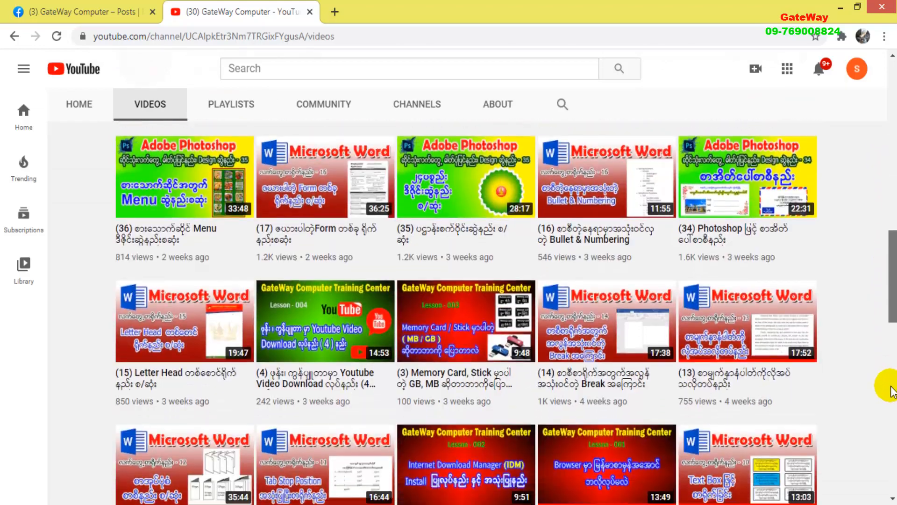
{"action": "scroll", "scroll_direction": "down", "scroll_amount": 3}
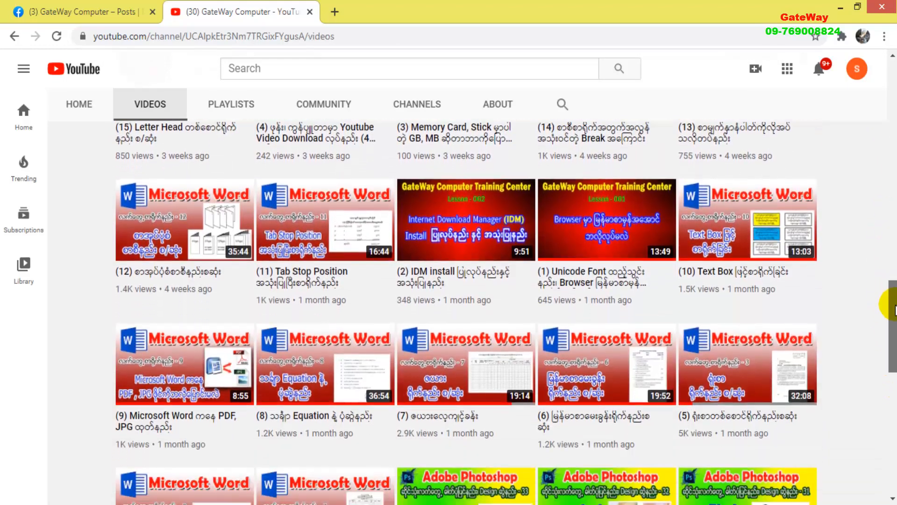
{"action": "scroll", "scroll_direction": "down", "scroll_amount": 3}
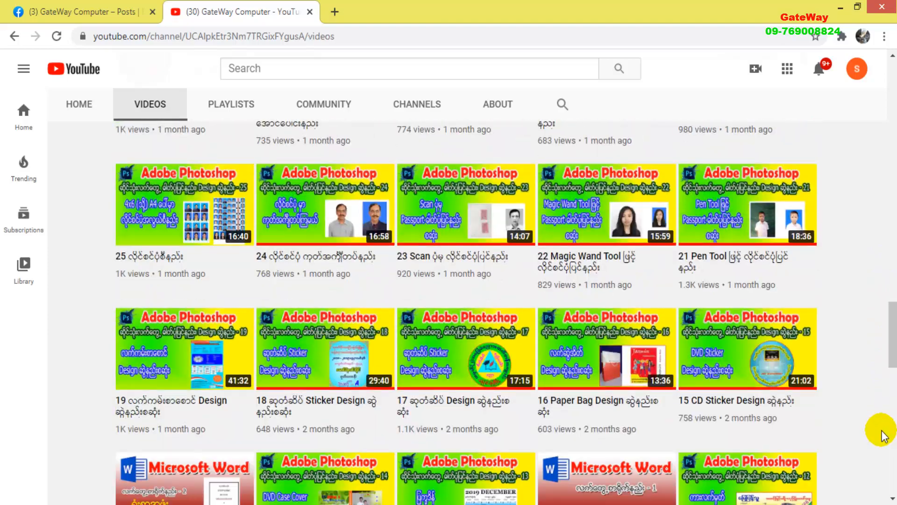
{"action": "scroll", "scroll_direction": "down", "scroll_amount": 3}
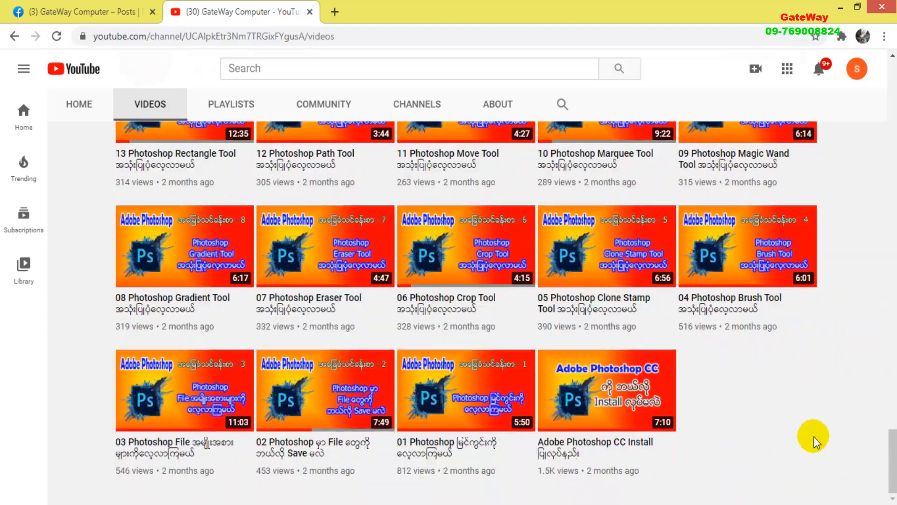
{"action": "scroll", "scroll_direction": "down", "scroll_amount": 3}
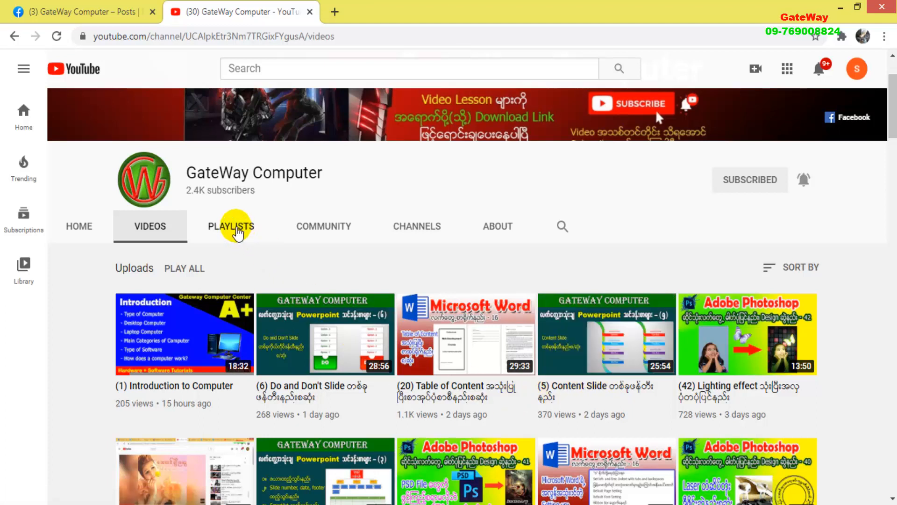
- Browse the playlists carousel and open the full 20-video Microsoft Word playlist
{"action": "left_click", "coordinate": [231, 226]}
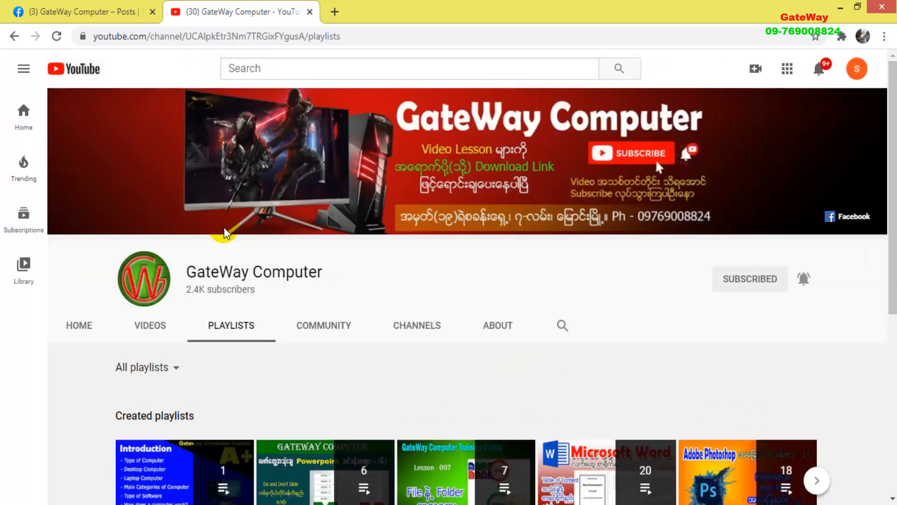
{"action": "scroll", "scroll_direction": "down", "scroll_amount": 3}
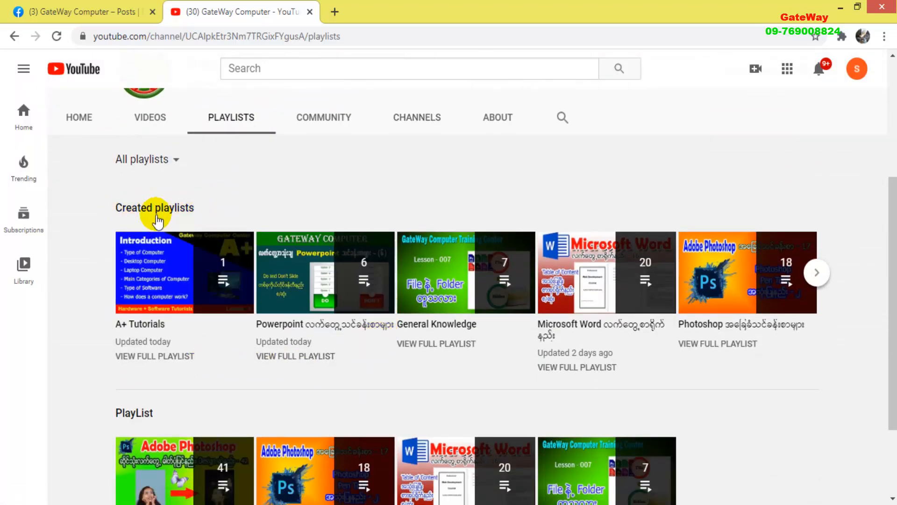
{"action": "mouse_move", "coordinate": [154, 356]}
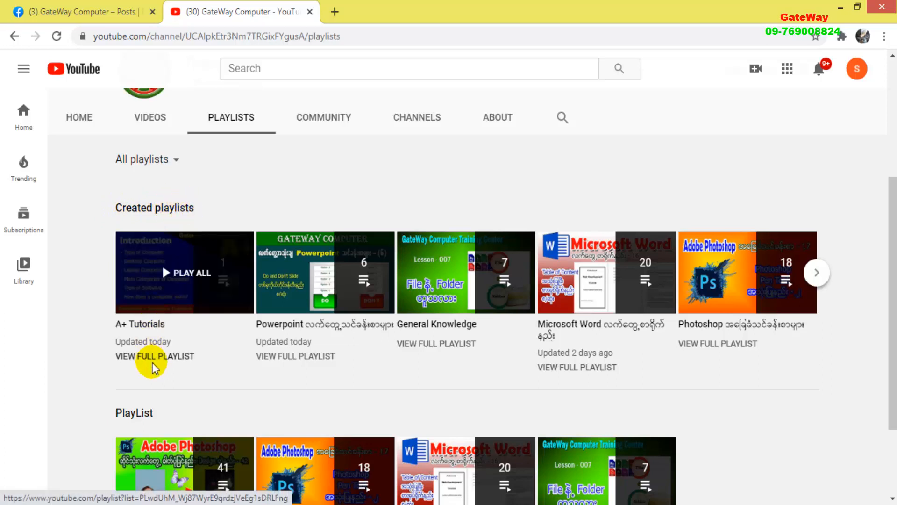
{"action": "mouse_move", "coordinate": [139, 342]}
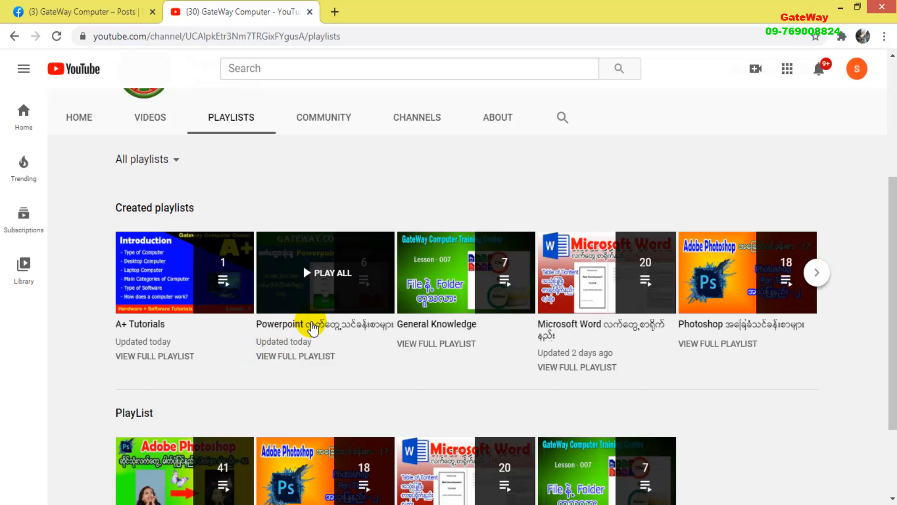
{"action": "mouse_move", "coordinate": [477, 337]}
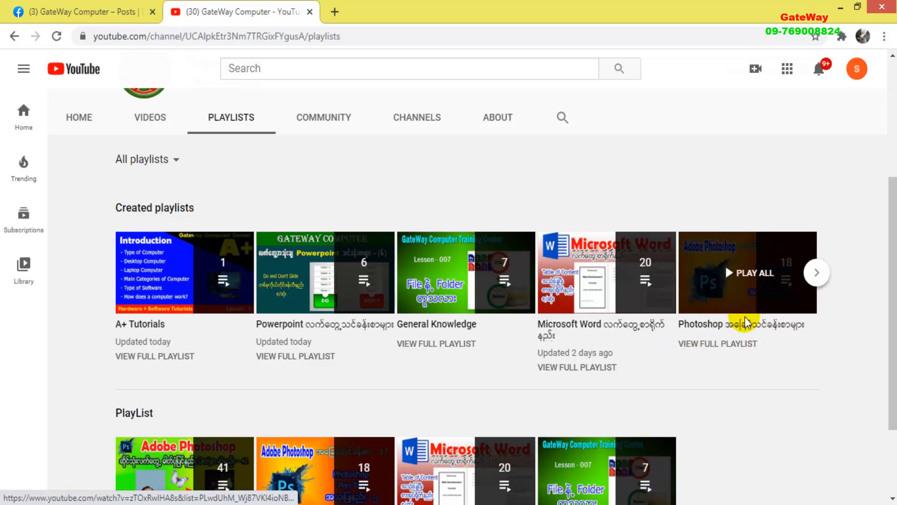
{"action": "left_click", "coordinate": [816, 273]}
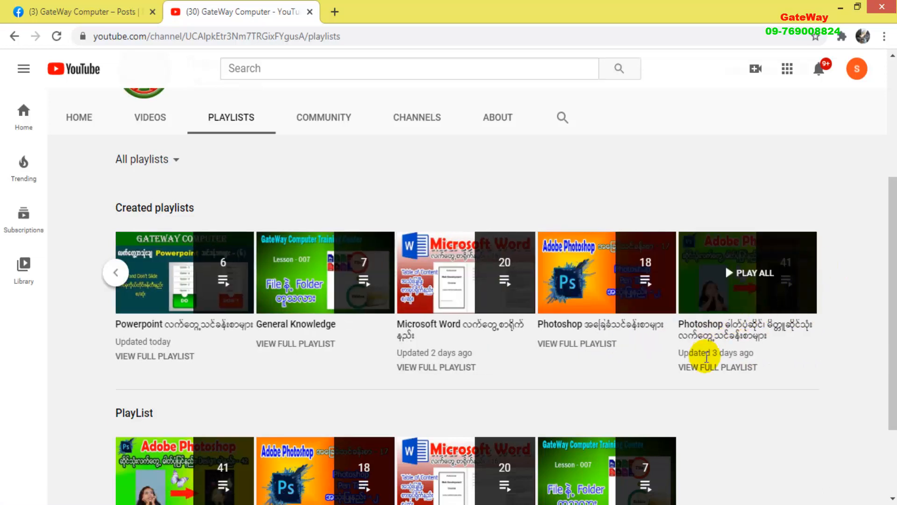
{"action": "mouse_move", "coordinate": [739, 289]}
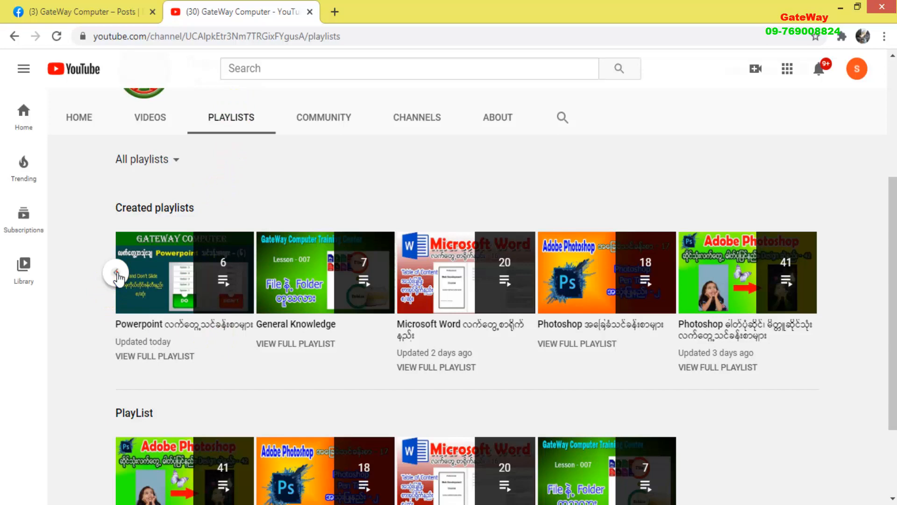
{"action": "left_click", "coordinate": [117, 274]}
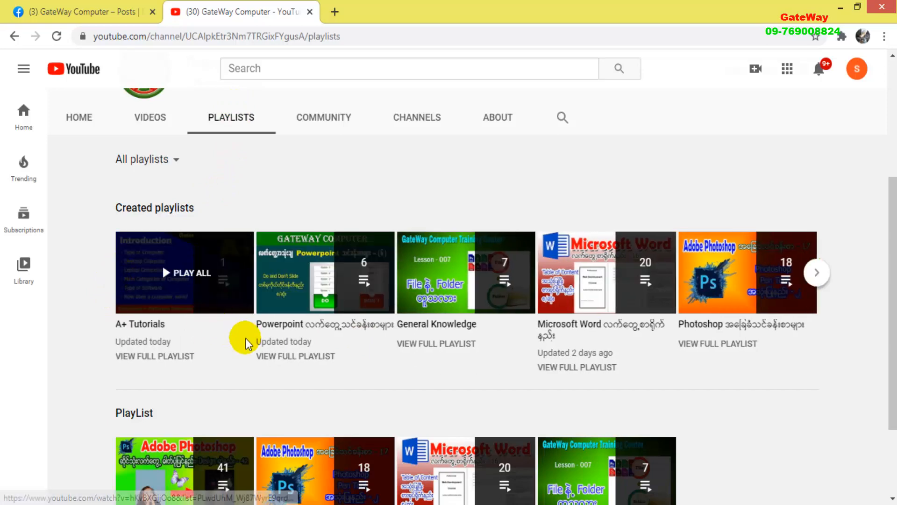
{"action": "mouse_move", "coordinate": [725, 285]}
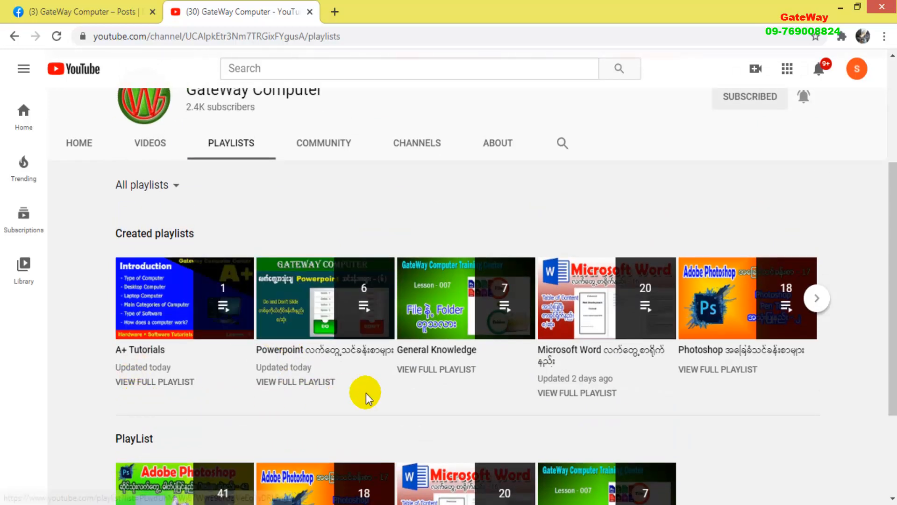
{"action": "mouse_move", "coordinate": [593, 372]}
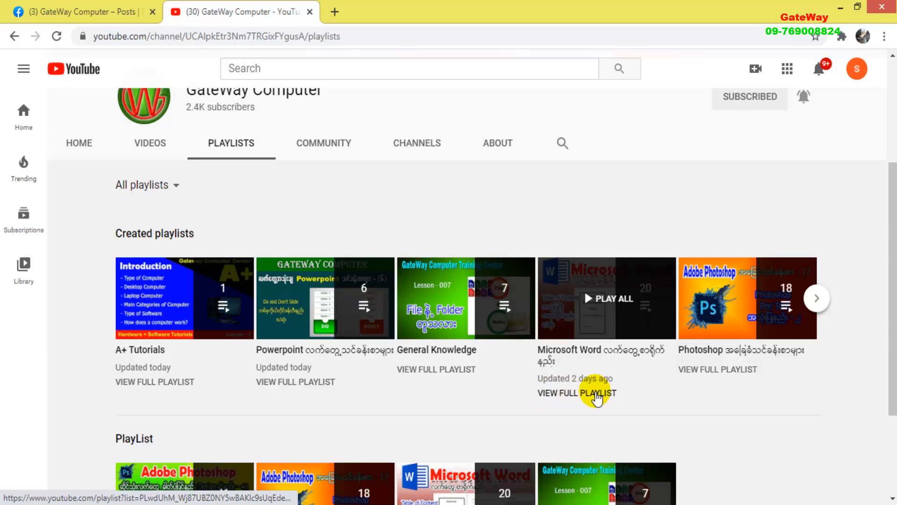
{"action": "mouse_move", "coordinate": [592, 398]}
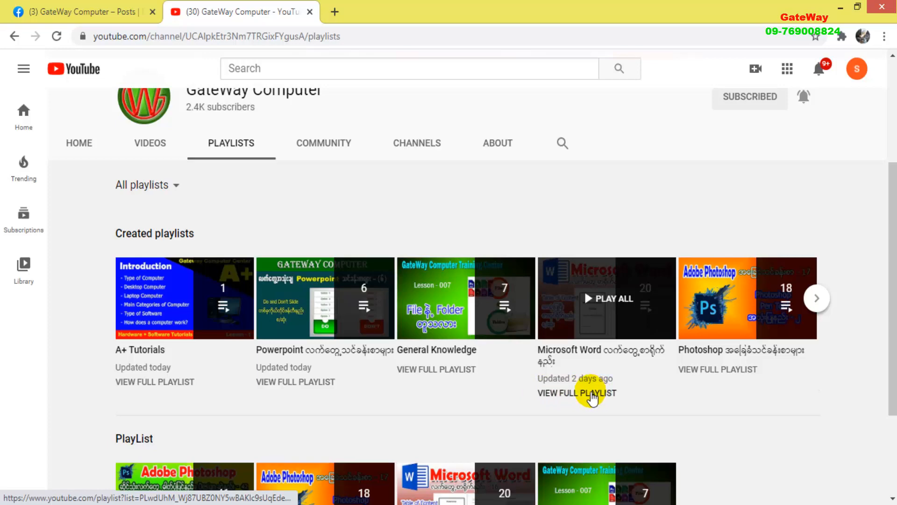
{"action": "left_click", "coordinate": [576, 393]}
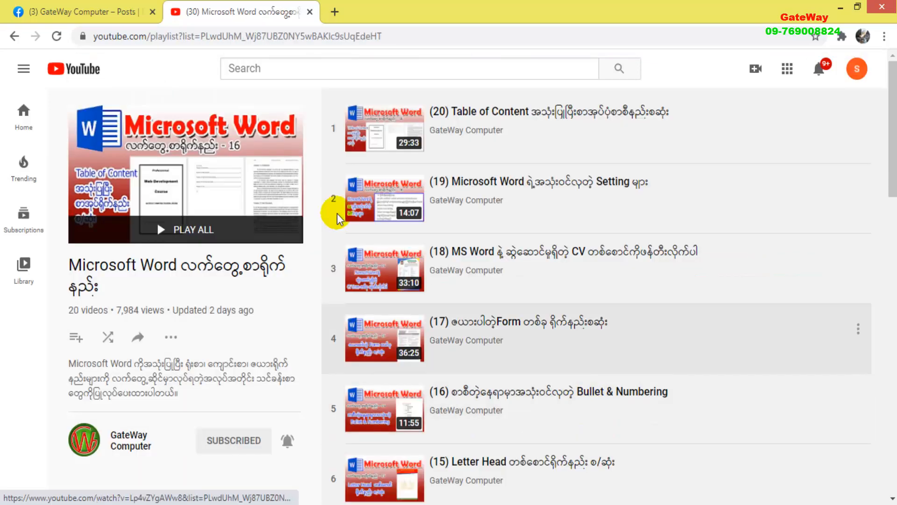
- Scroll through the Word playlist's lessons, showing earlier ones marked watched
{"action": "scroll", "scroll_direction": "down", "scroll_amount": 3}
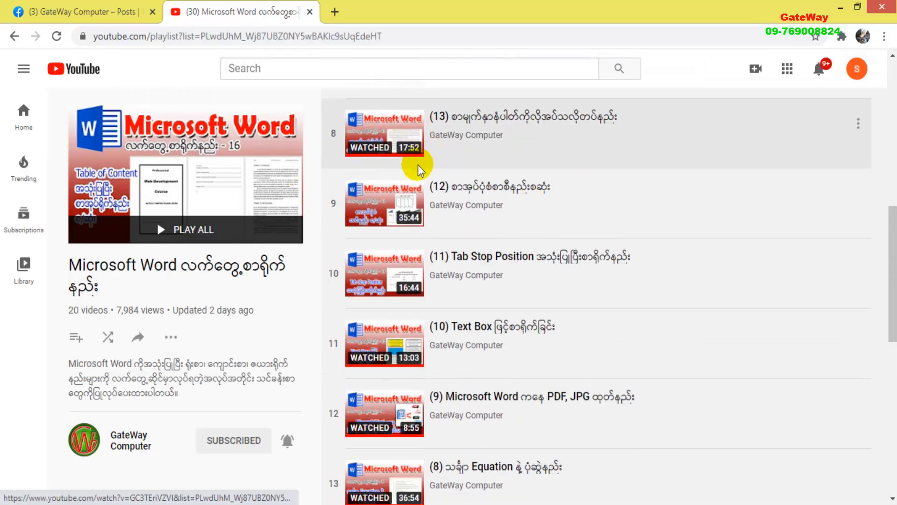
{"action": "scroll", "scroll_direction": "down", "scroll_amount": 3}
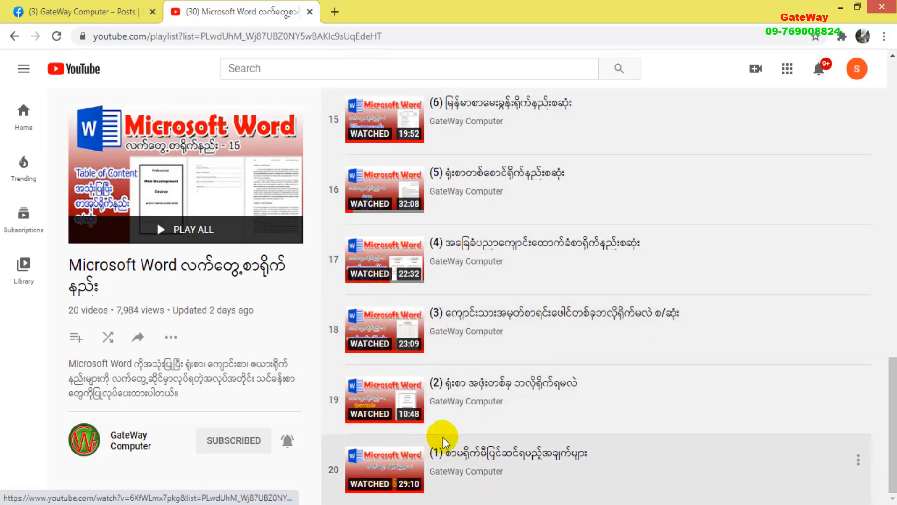
{"action": "mouse_move", "coordinate": [446, 471]}
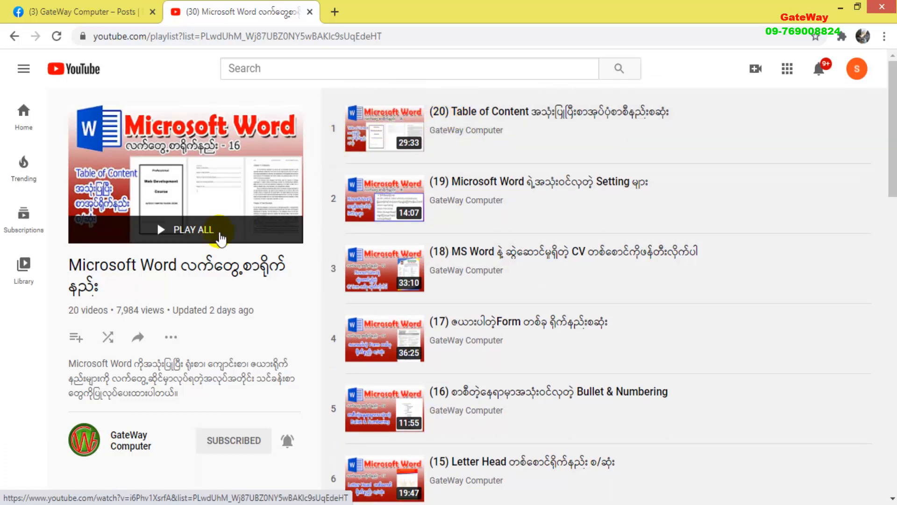
{"action": "mouse_move", "coordinate": [400, 129]}
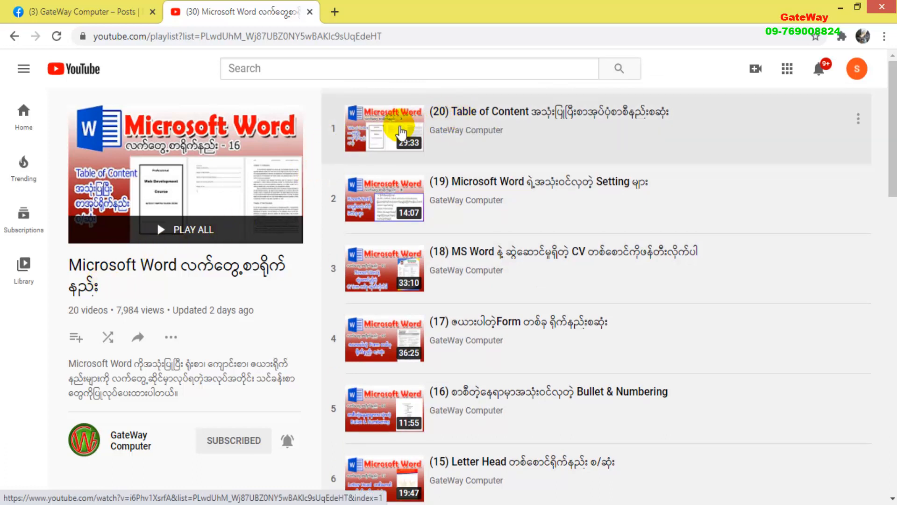
{"action": "mouse_move", "coordinate": [462, 134]}
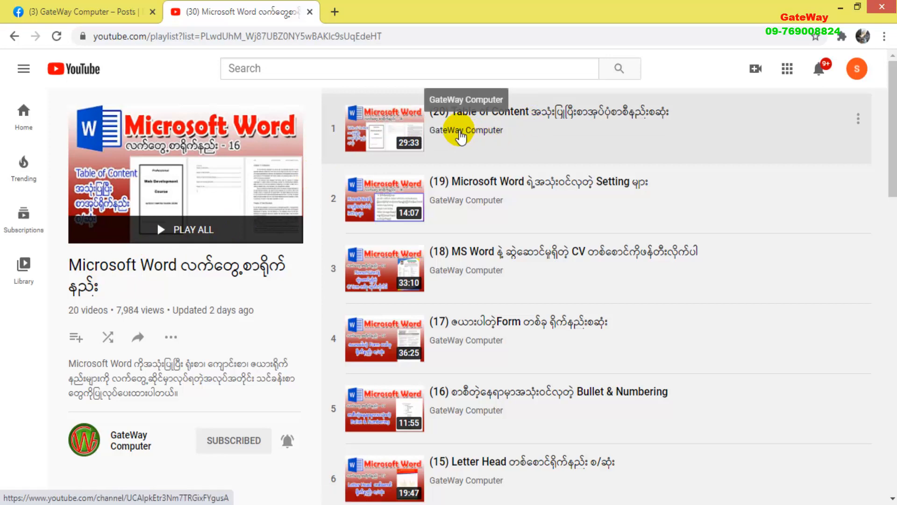
{"action": "mouse_move", "coordinate": [357, 123]}
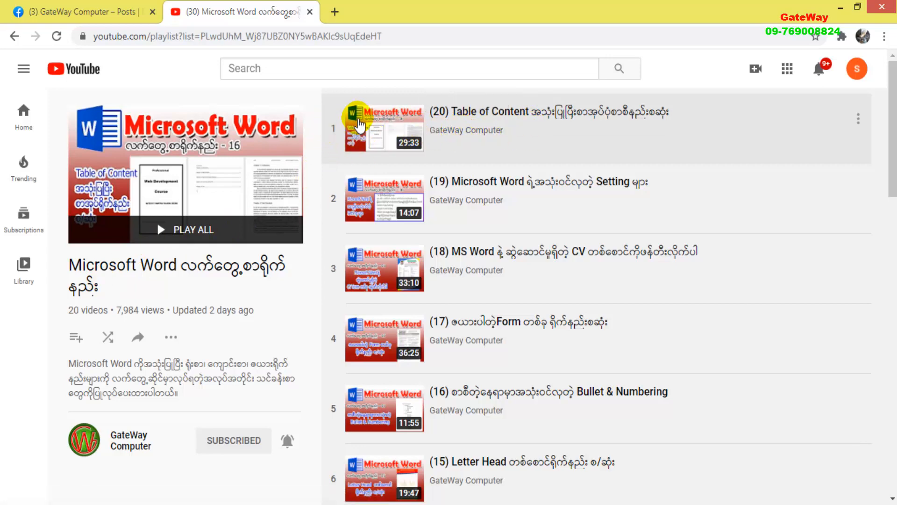
{"action": "mouse_move", "coordinate": [400, 136]}
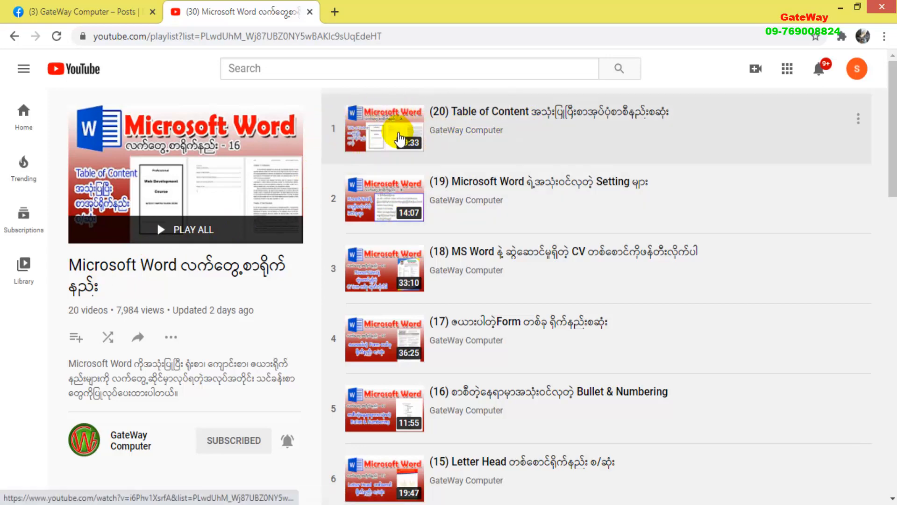
{"action": "scroll", "scroll_direction": "down", "scroll_amount": 3}
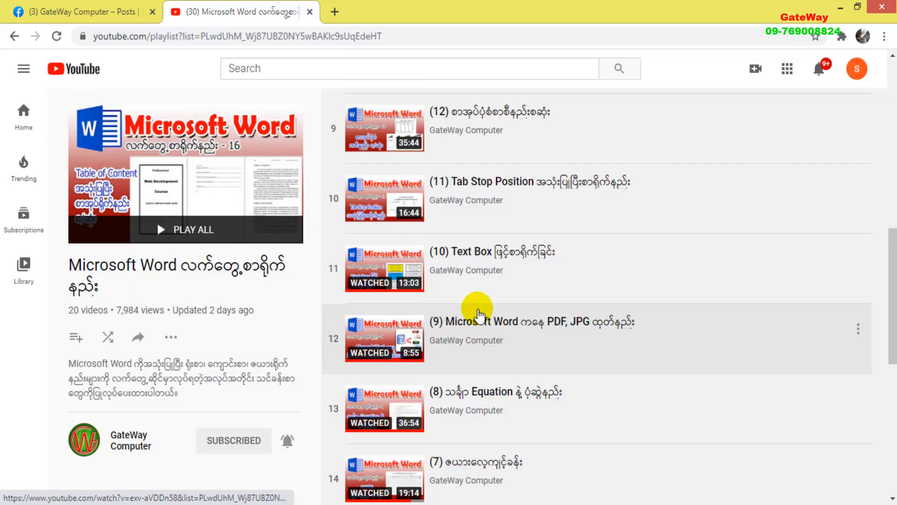
{"action": "scroll", "scroll_direction": "down", "scroll_amount": 3}
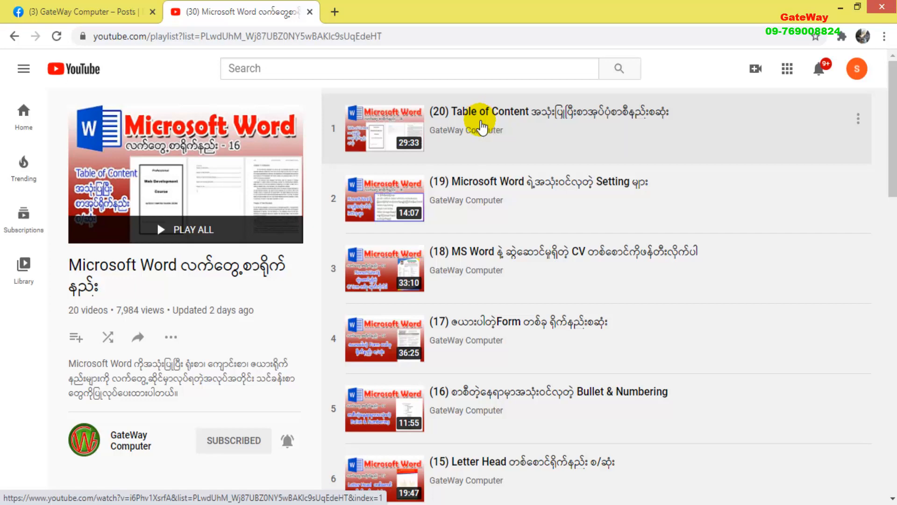
{"action": "scroll", "scroll_direction": "down", "scroll_amount": 3}
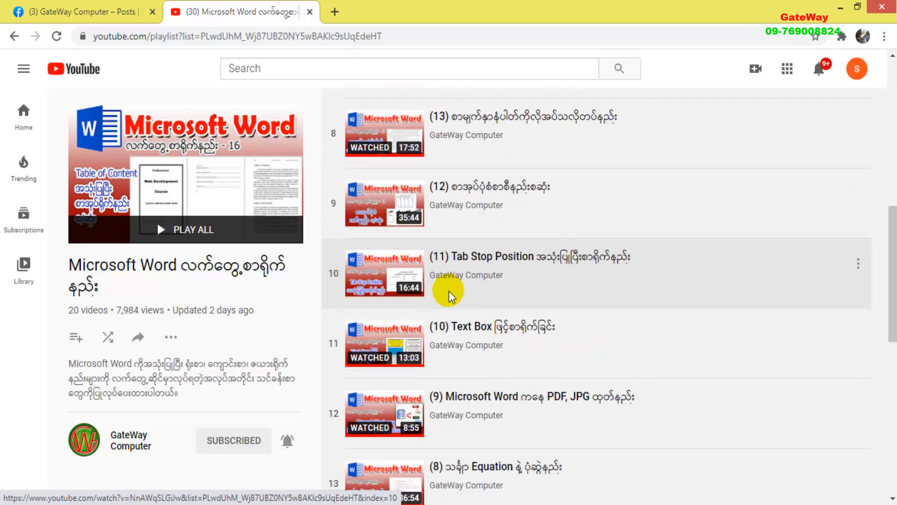
{"action": "scroll", "scroll_direction": "down", "scroll_amount": 3}
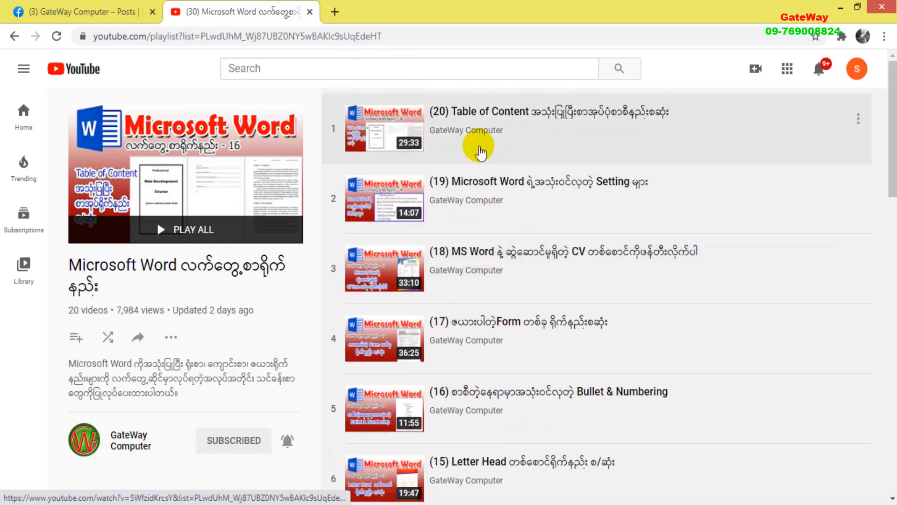
{"action": "mouse_move", "coordinate": [449, 120]}
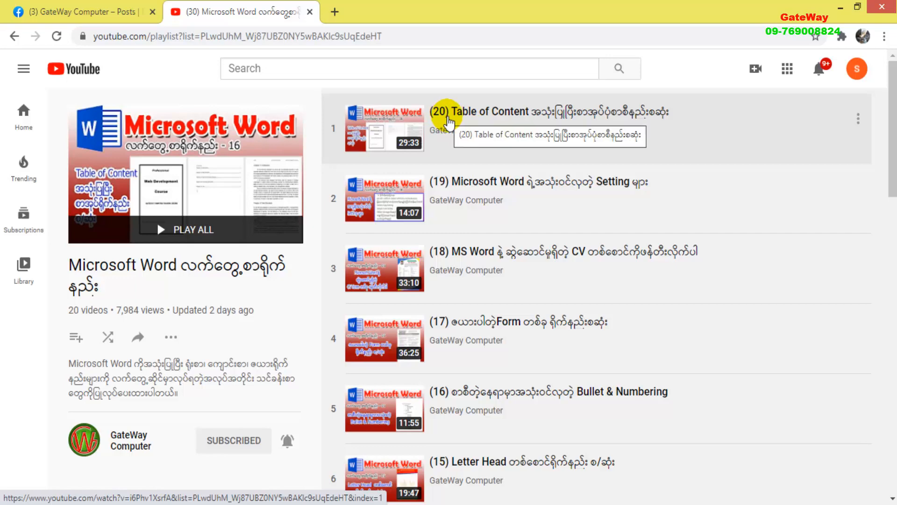
{"action": "mouse_move", "coordinate": [150, 24]}
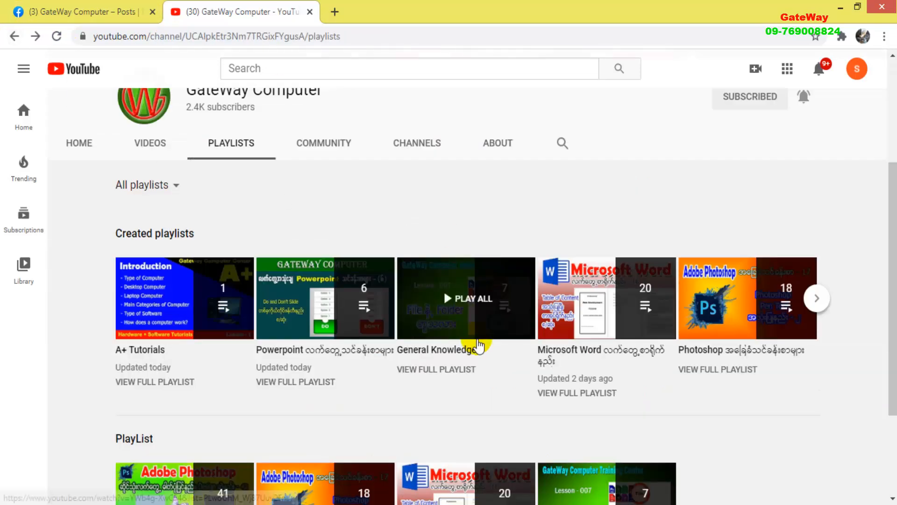
{"action": "mouse_move", "coordinate": [438, 367]}
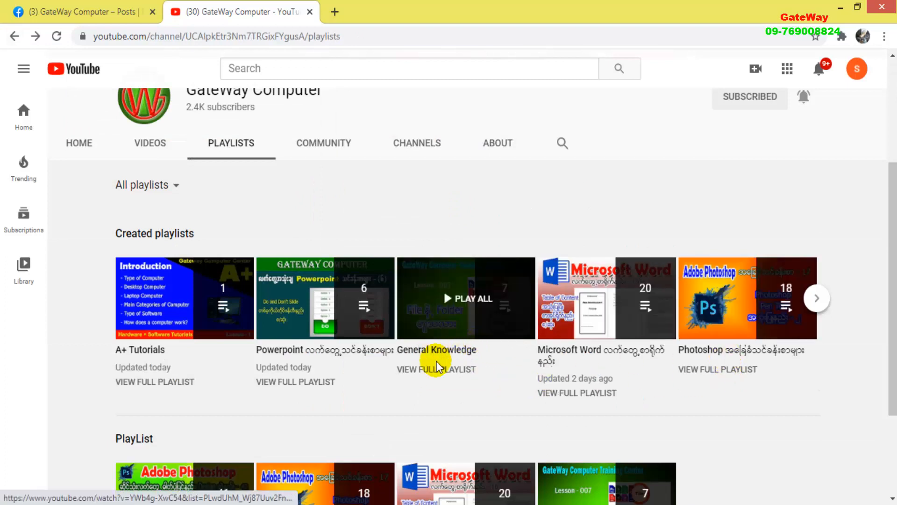
{"action": "left_click", "coordinate": [817, 298]}
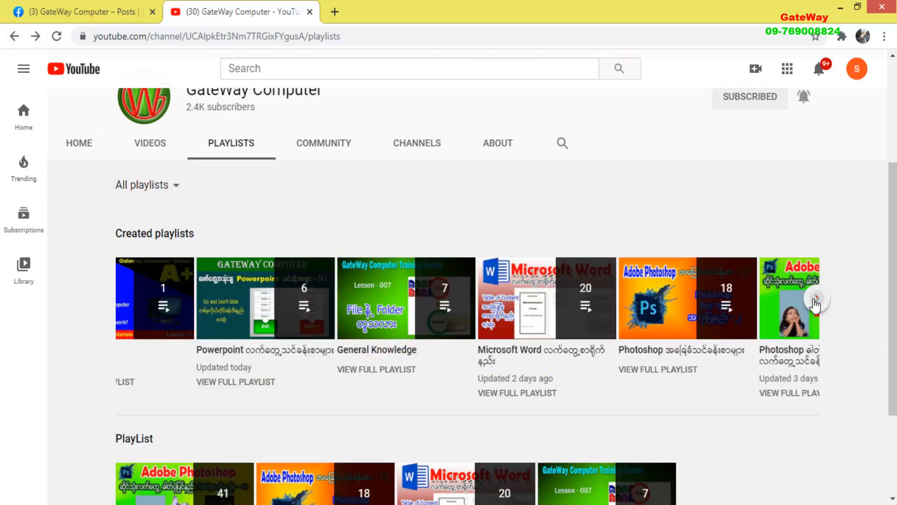
{"action": "left_click", "coordinate": [816, 301]}
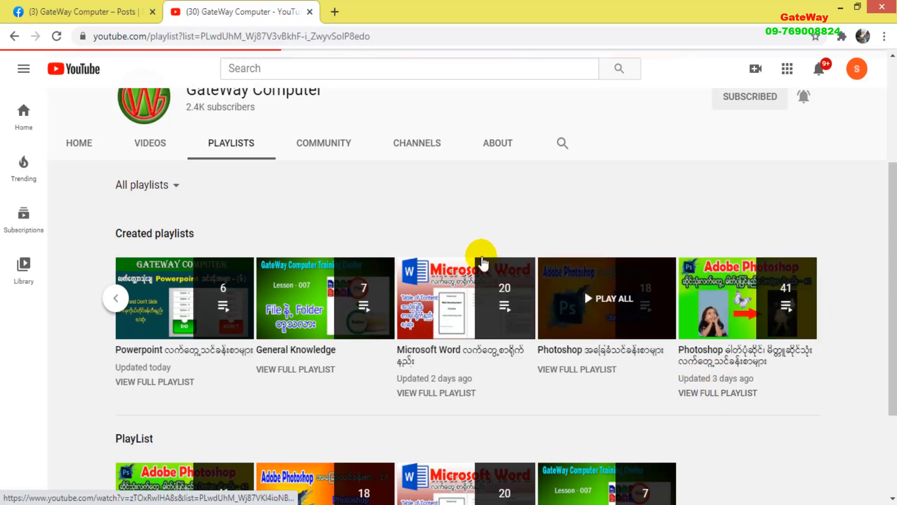
{"action": "left_click", "coordinate": [746, 298]}
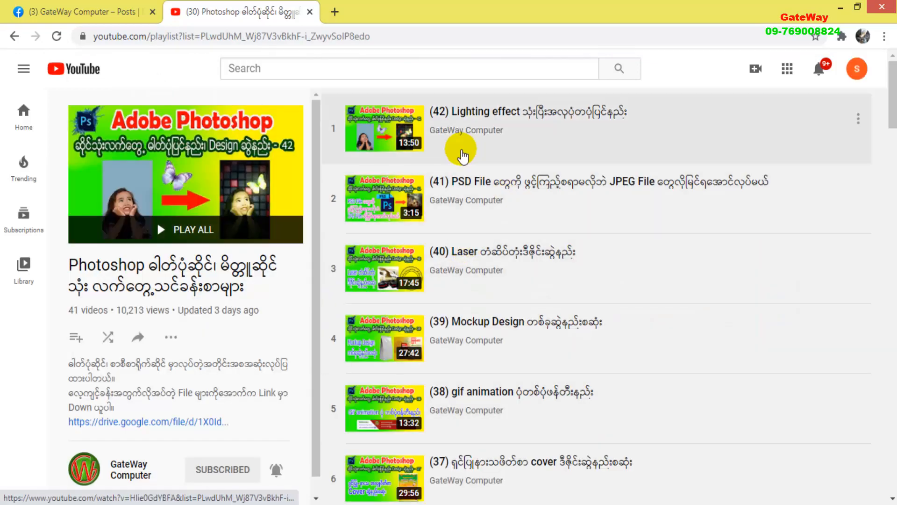
{"action": "scroll", "scroll_direction": "down", "scroll_amount": 3}
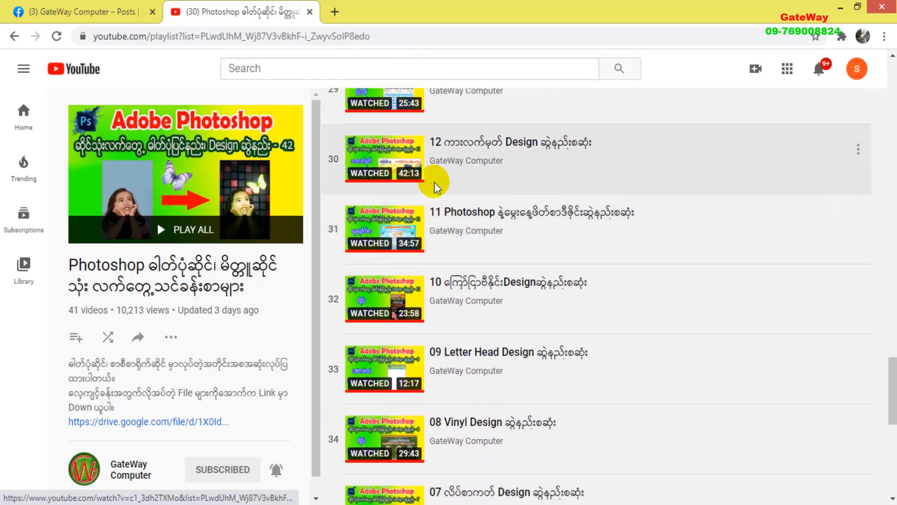
{"action": "left_click", "coordinate": [465, 161]}
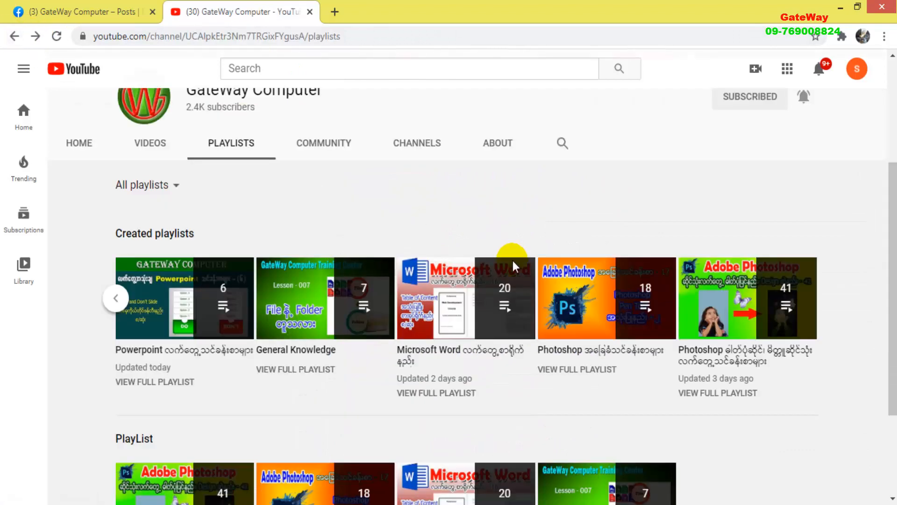
{"action": "mouse_move", "coordinate": [703, 492]}
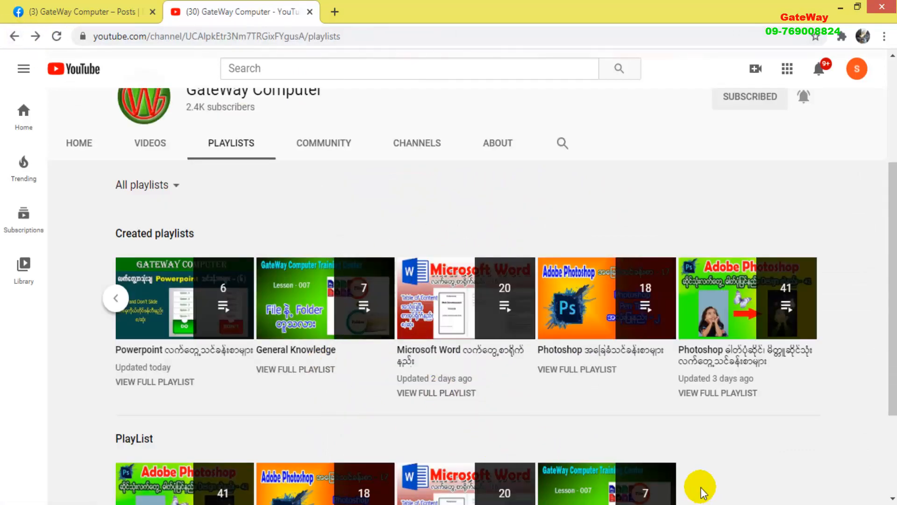
{"action": "mouse_move", "coordinate": [618, 429]}
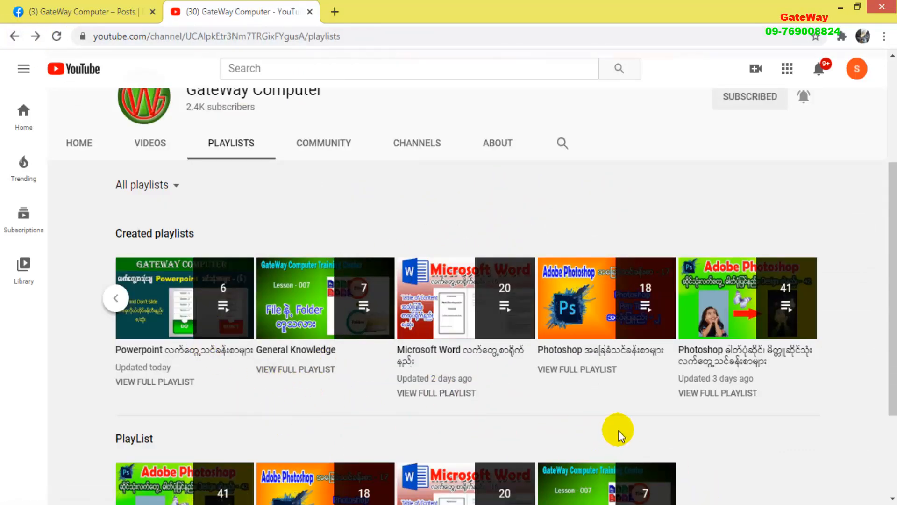
{"action": "mouse_move", "coordinate": [563, 406]}
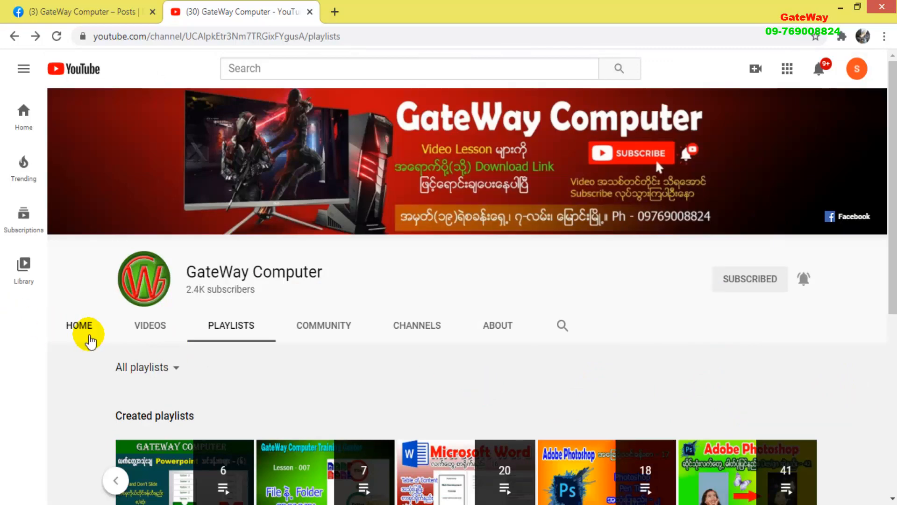
- Open the channel's Home tab and scroll to the PlayList and Uploads rows
{"action": "left_click", "coordinate": [79, 325]}
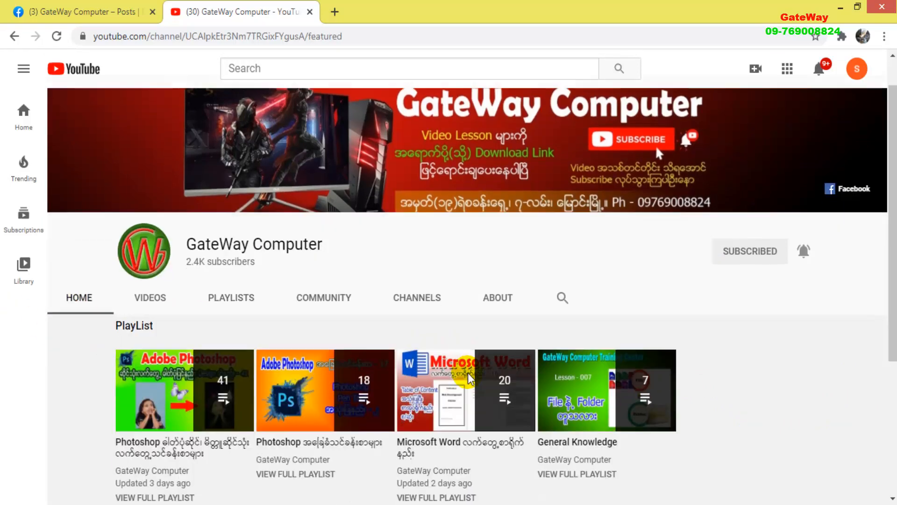
{"action": "scroll", "scroll_direction": "down", "scroll_amount": 3}
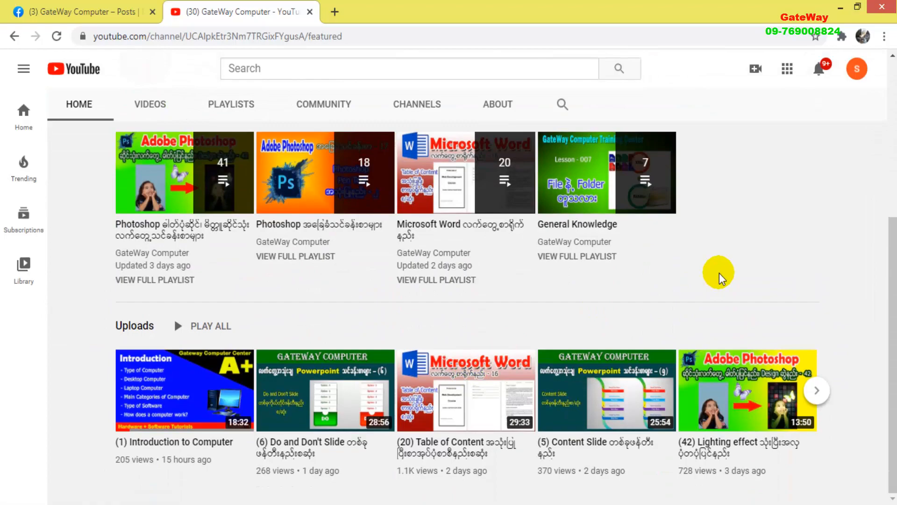